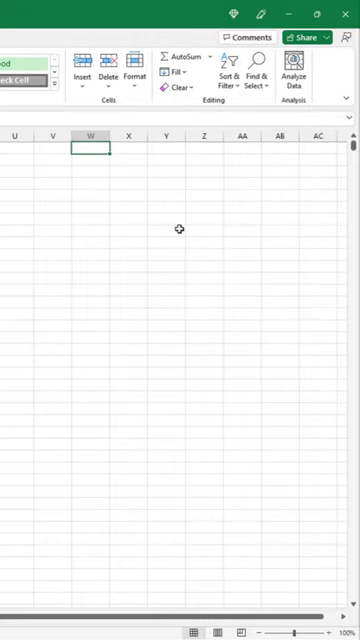
# Enter the starting value 1 in cell W1.
pyautogui.write('1')
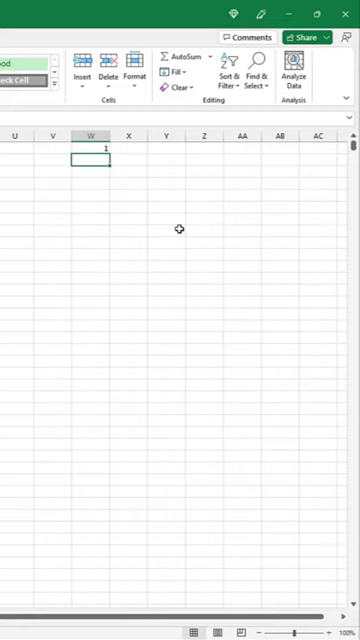
pyautogui.press('ctrl')
pyautogui.write('5')
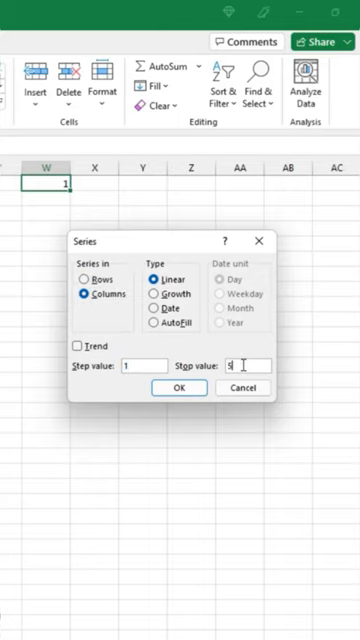
# Fill column W with a linear series (Columns, step 1) counting 1, 2, 3 down to the stop value.
pyautogui.click(178, 388)
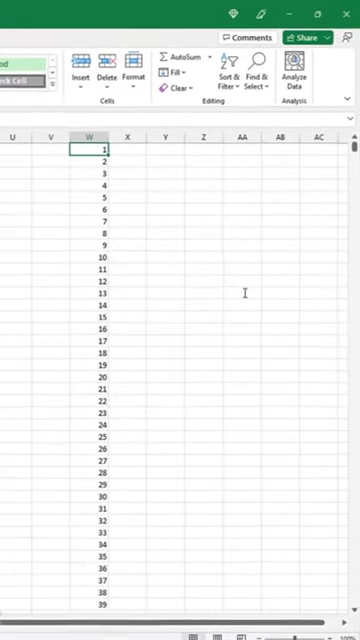
pyautogui.scroll(-3)
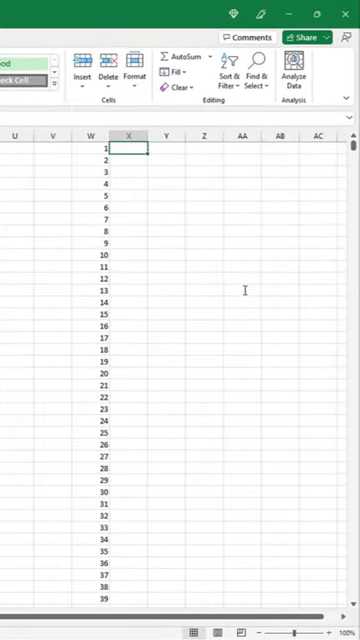
# Enter =SEQUENCE(5000) in X1 so column X spills 1 through 5000 beside column W.
pyautogui.write('=se')
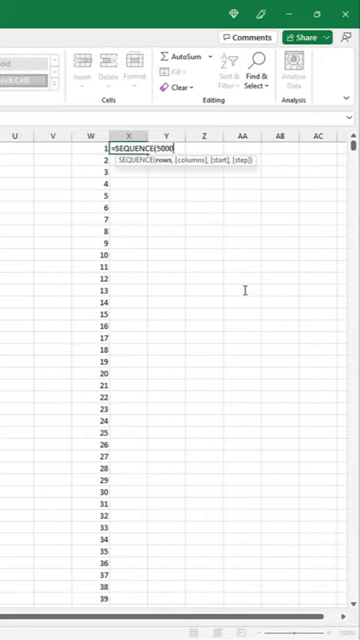
pyautogui.press('Enter')
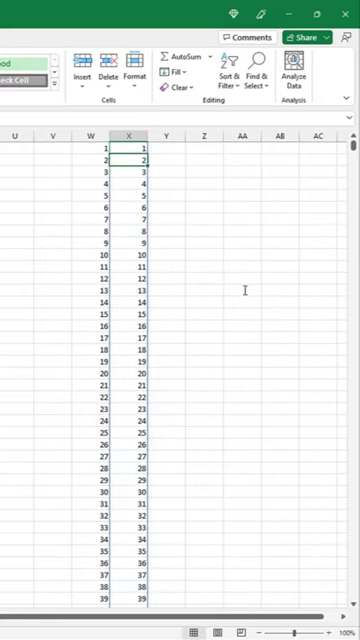